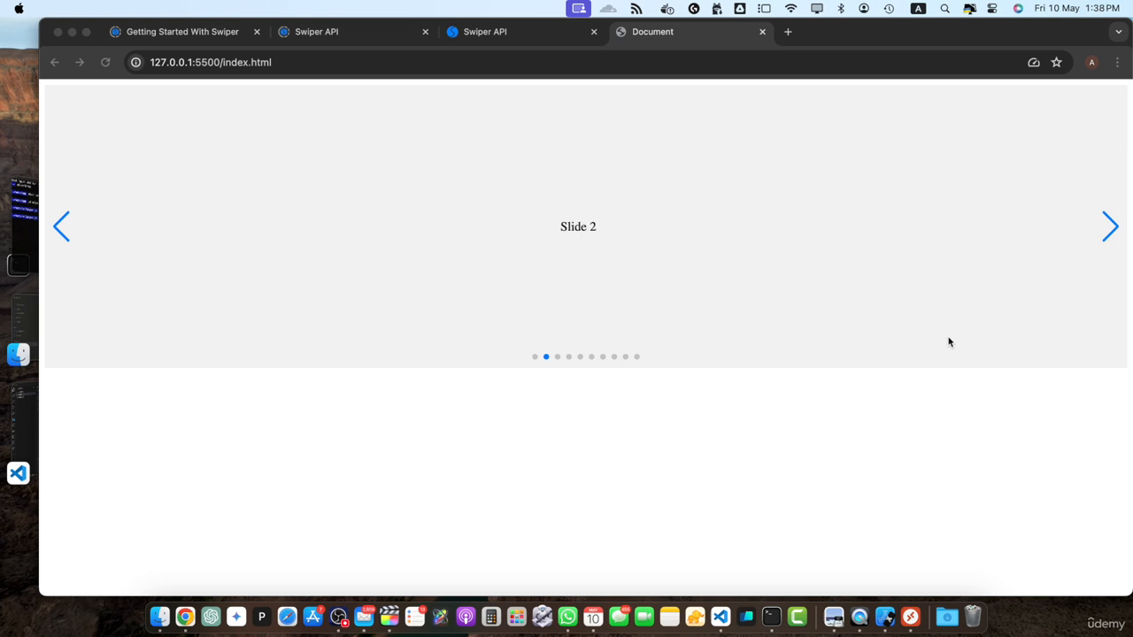
Review the ten-slide demo in Chrome and cut index.html down to only 'Slide 1'.
click(504, 32)
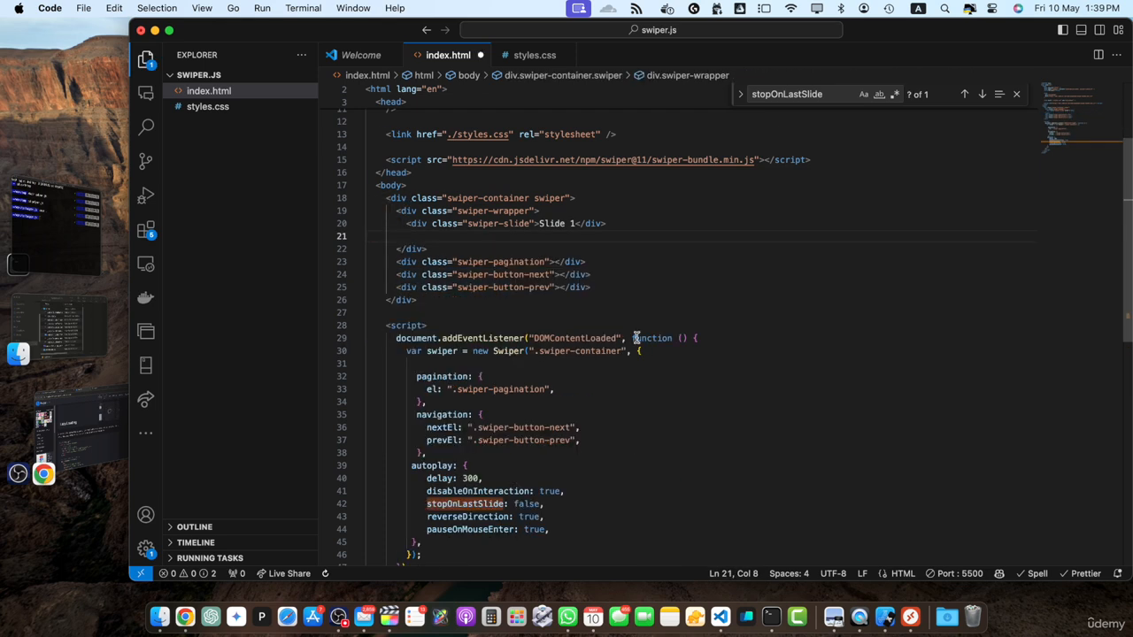
Replace the first slide's 'Slide 1' text with an Unsplash photo <img> tag.
text(<div class="swiper-slide">Slide 2</div>)
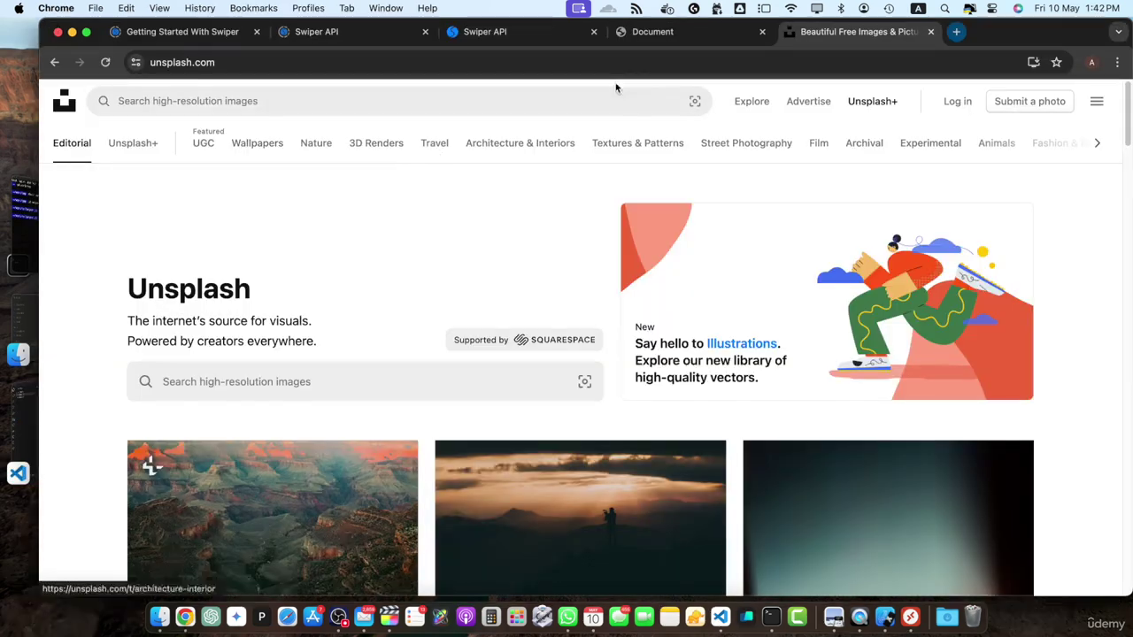
scroll(down, 3)
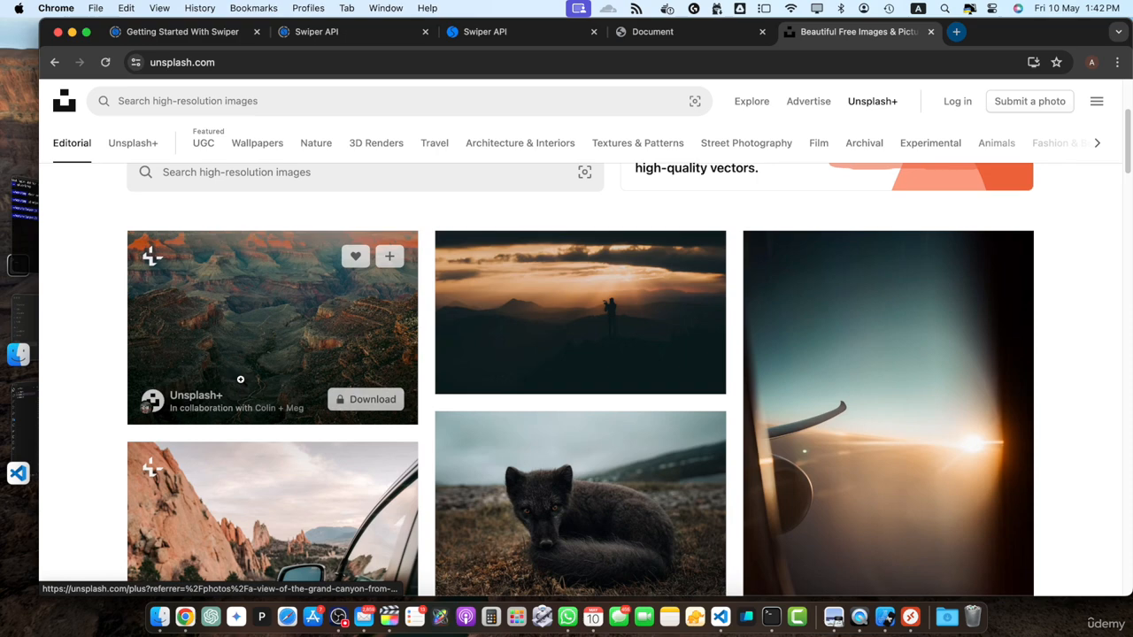
scroll(down, 3)
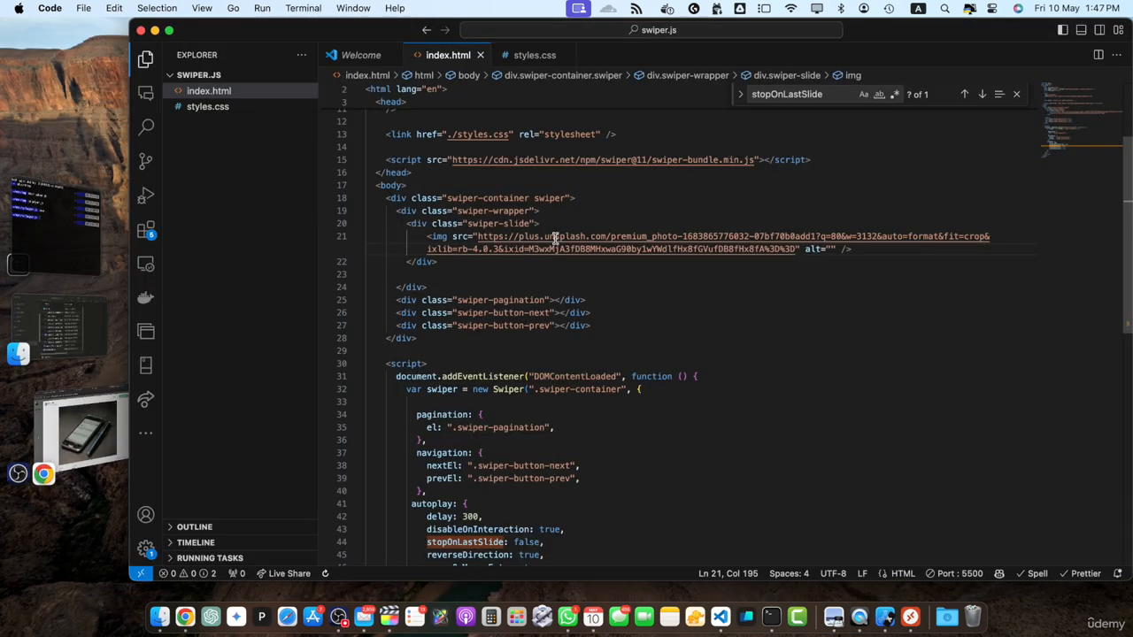
key(Enter)
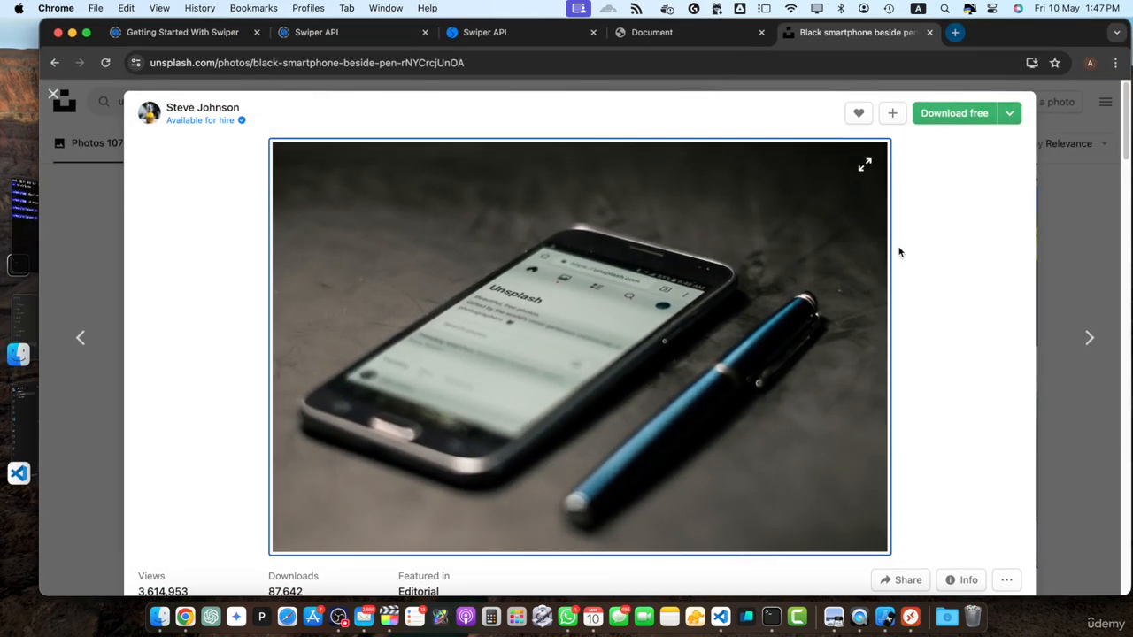
click(18, 471)
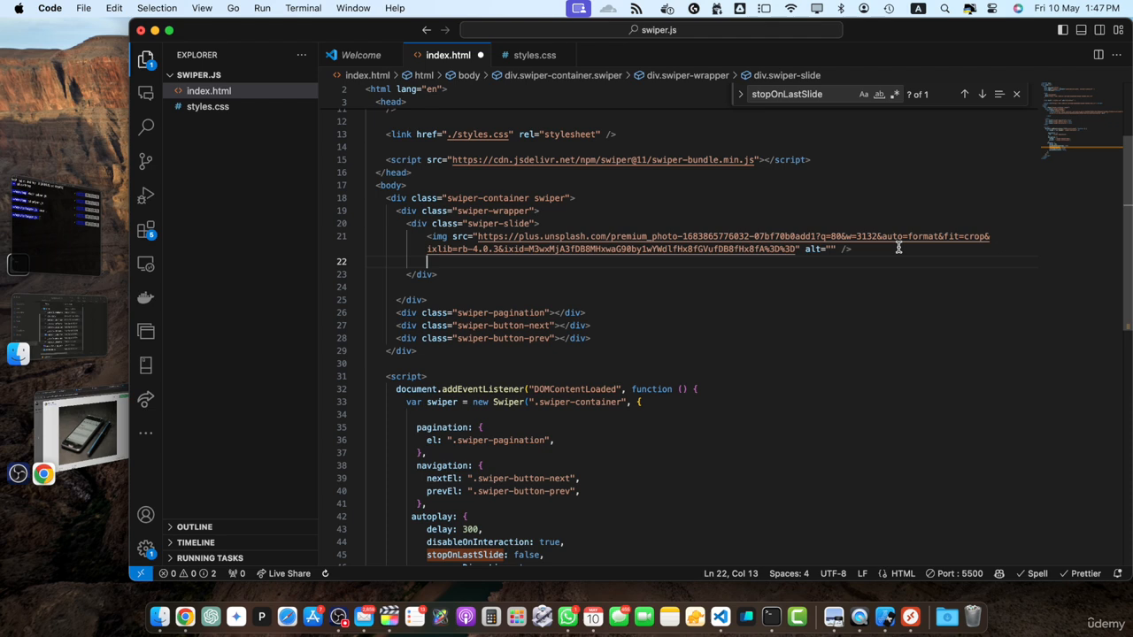
Expand div.swiper-lazy-preloader after the slide image and copy the slide markup for more slides.
text(div.)
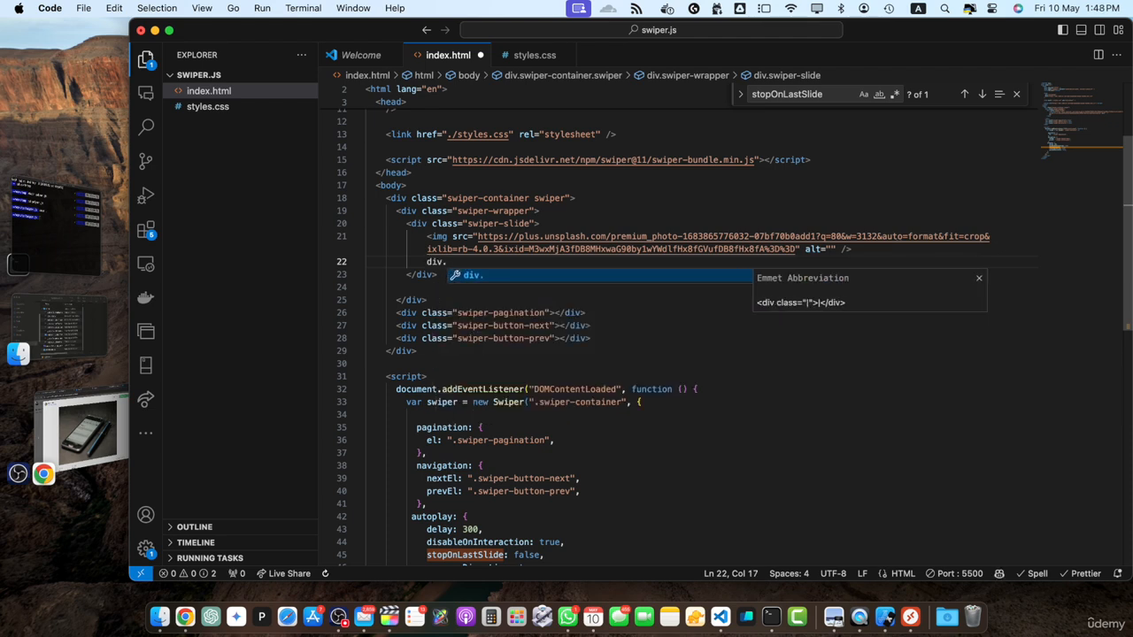
text(swiper-)
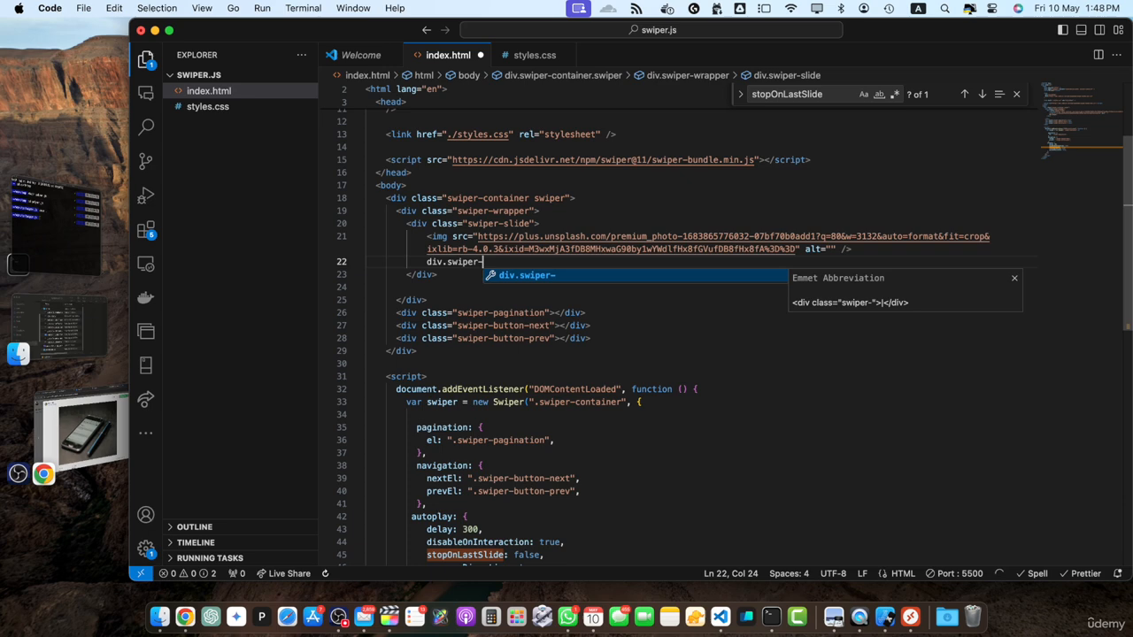
text(-lazy-preloa)
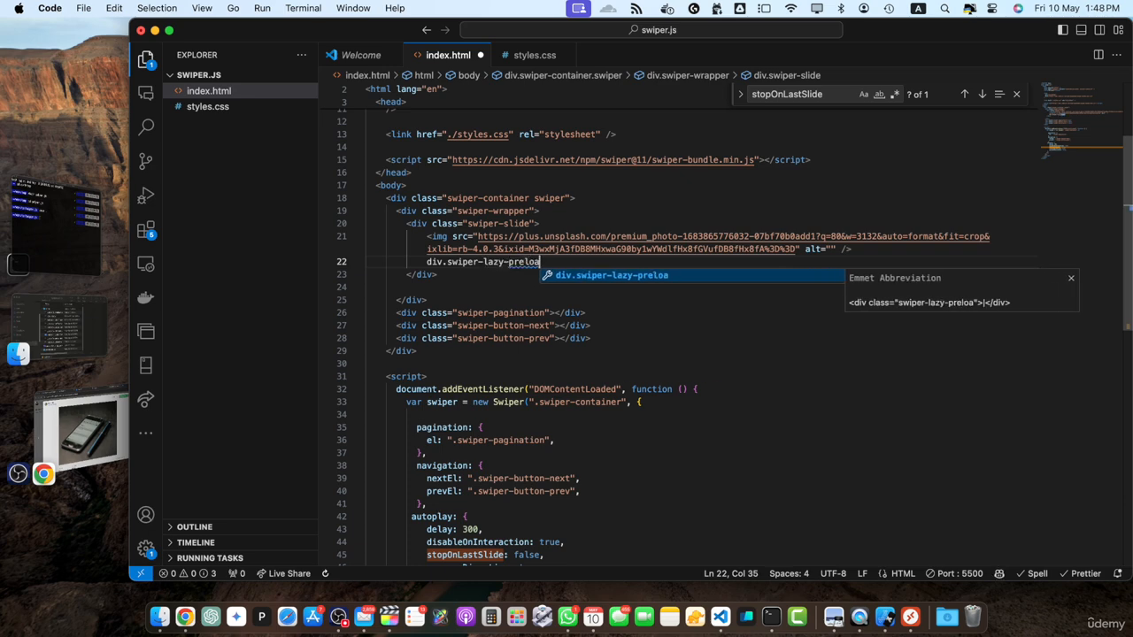
key(Tab)
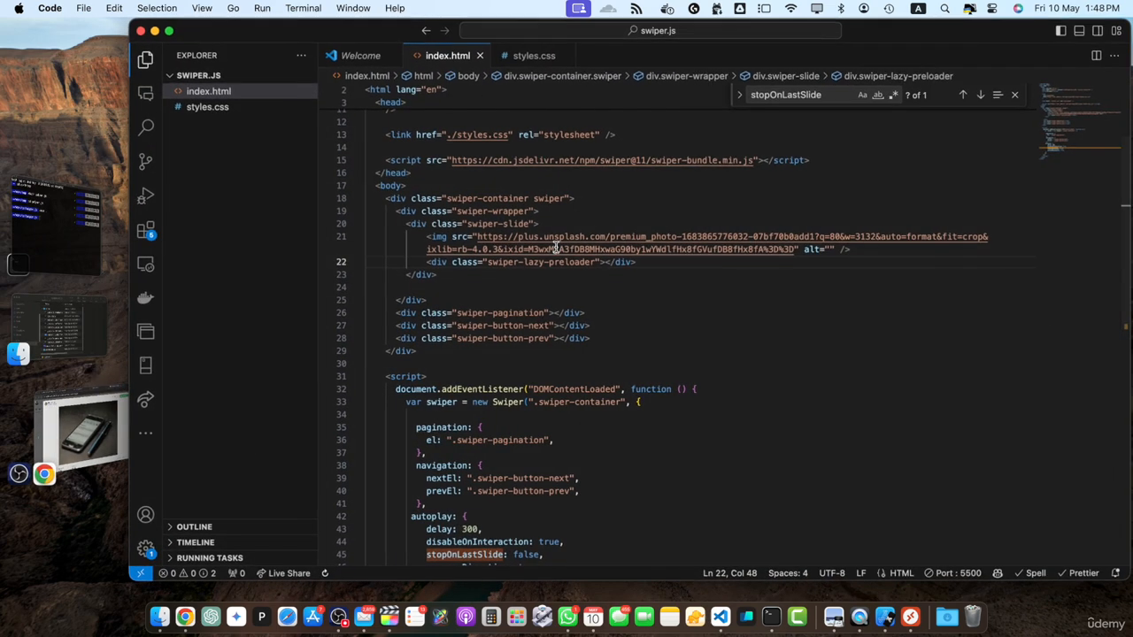
drag(405, 223, 435, 275)
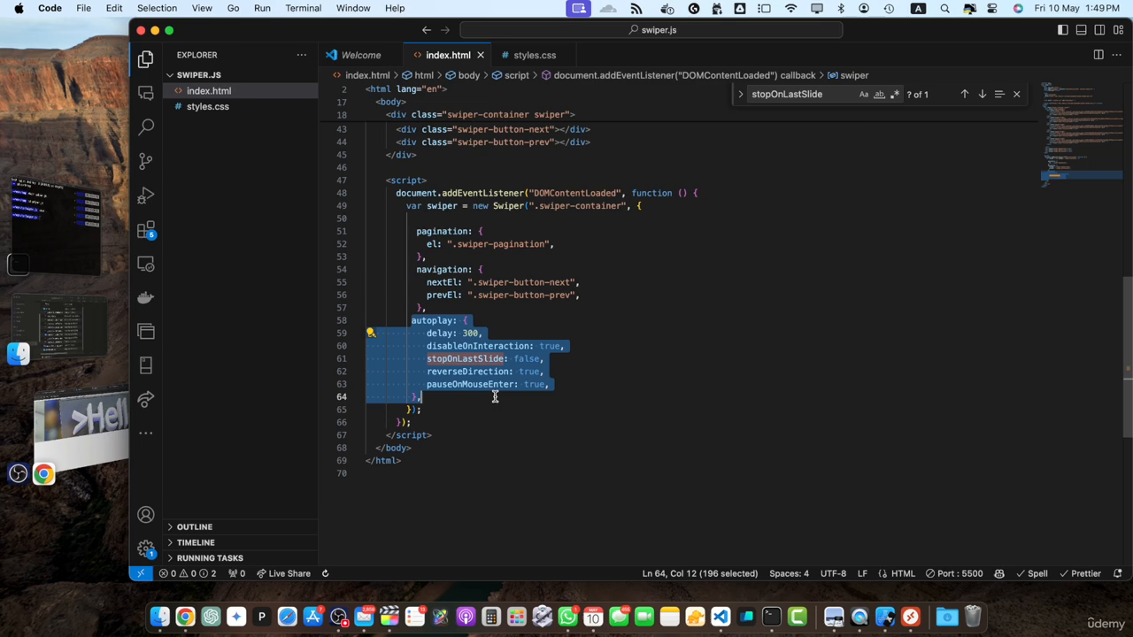
Drop autoplay, set lazy: true, and give each slide image loading="lazy".
click(537, 54)
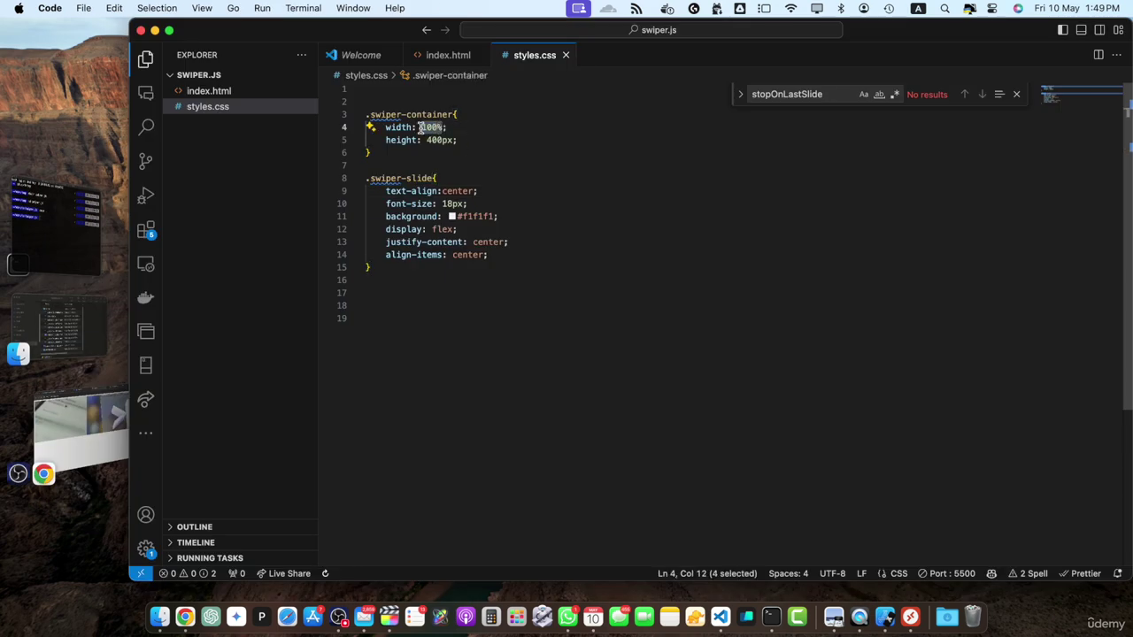
click(454, 55)
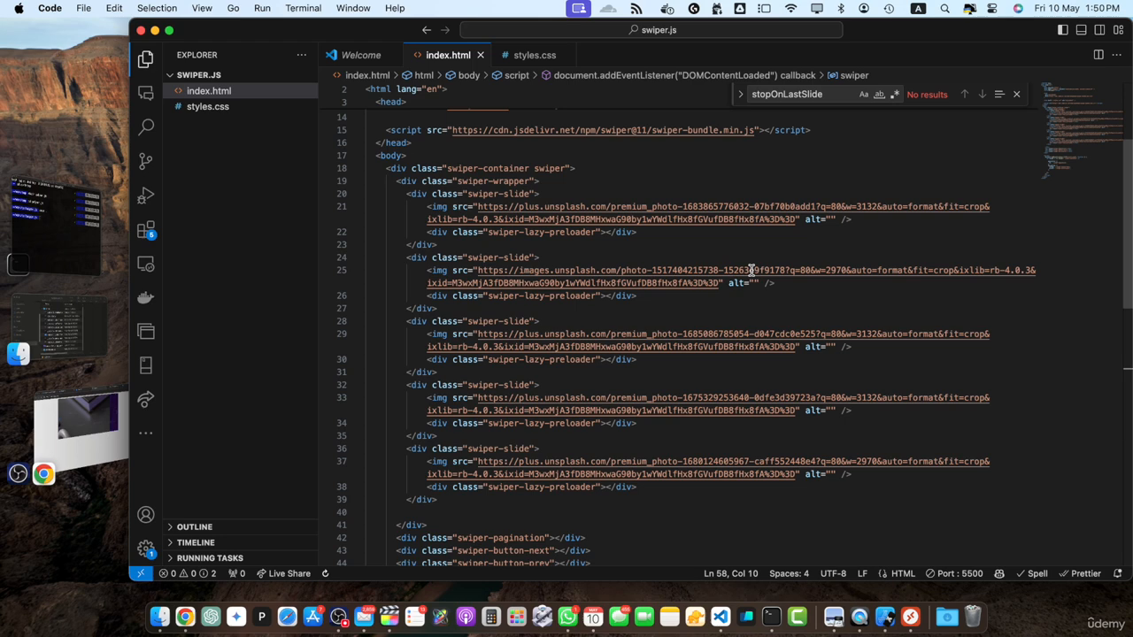
click(458, 206)
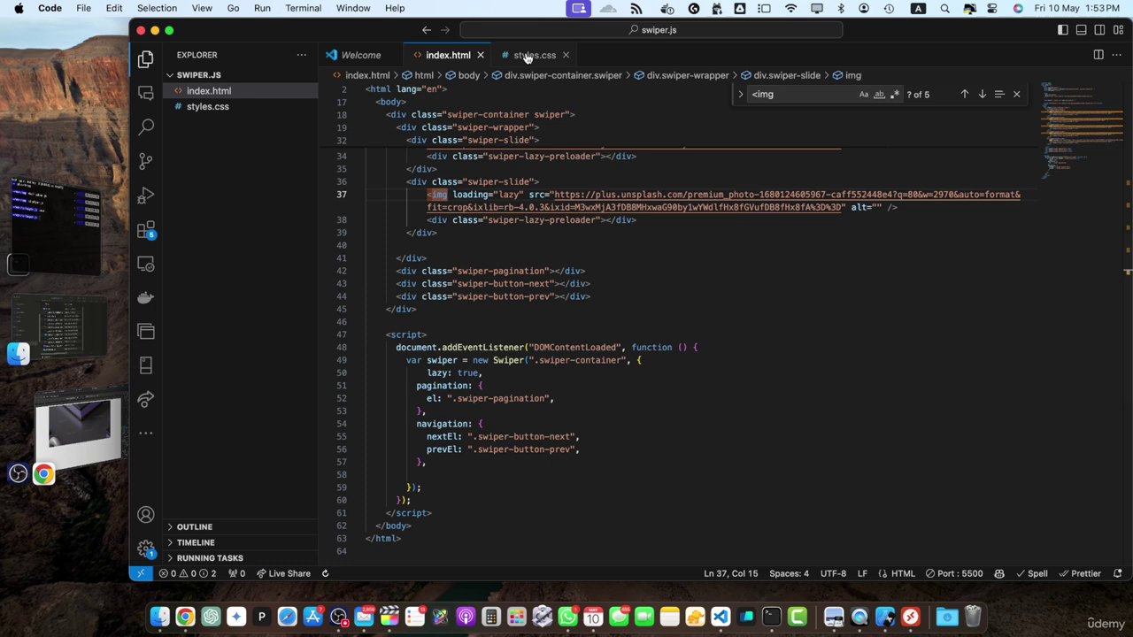
In styles.css, make the container 900px wide and slide images 100% size with object-fit cover.
click(537, 54)
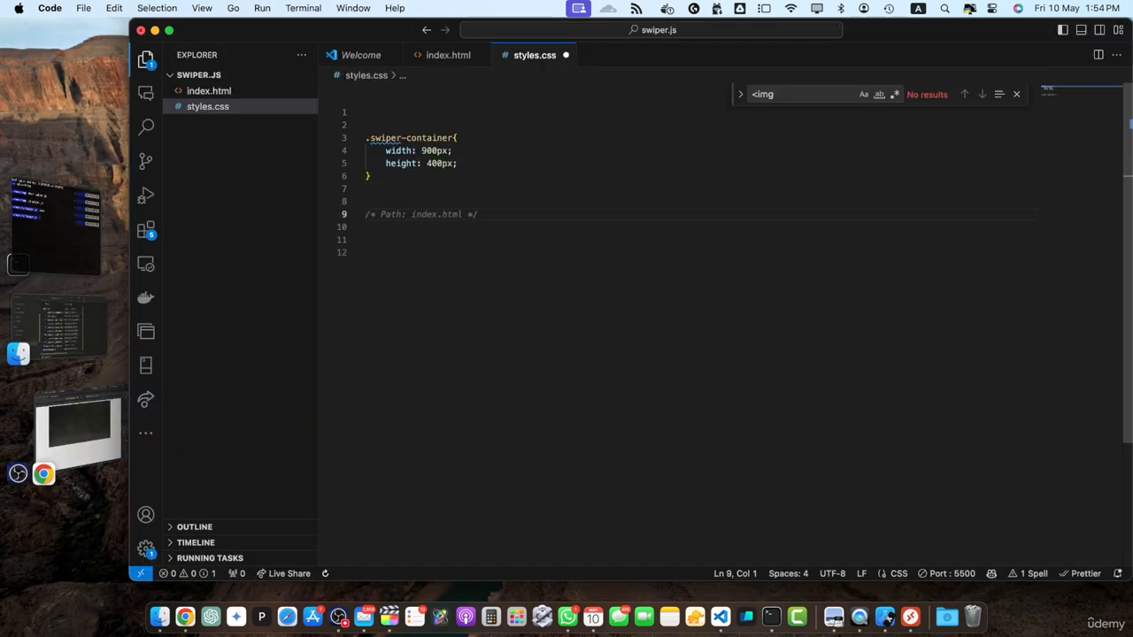
text(.swiper-slide {)
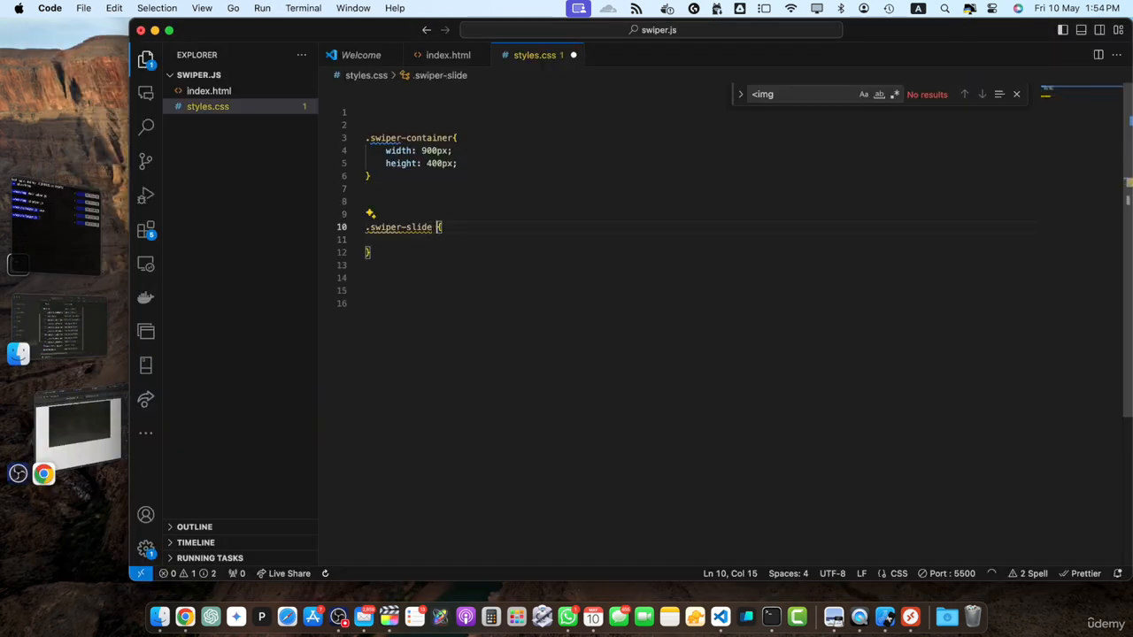
text(img)
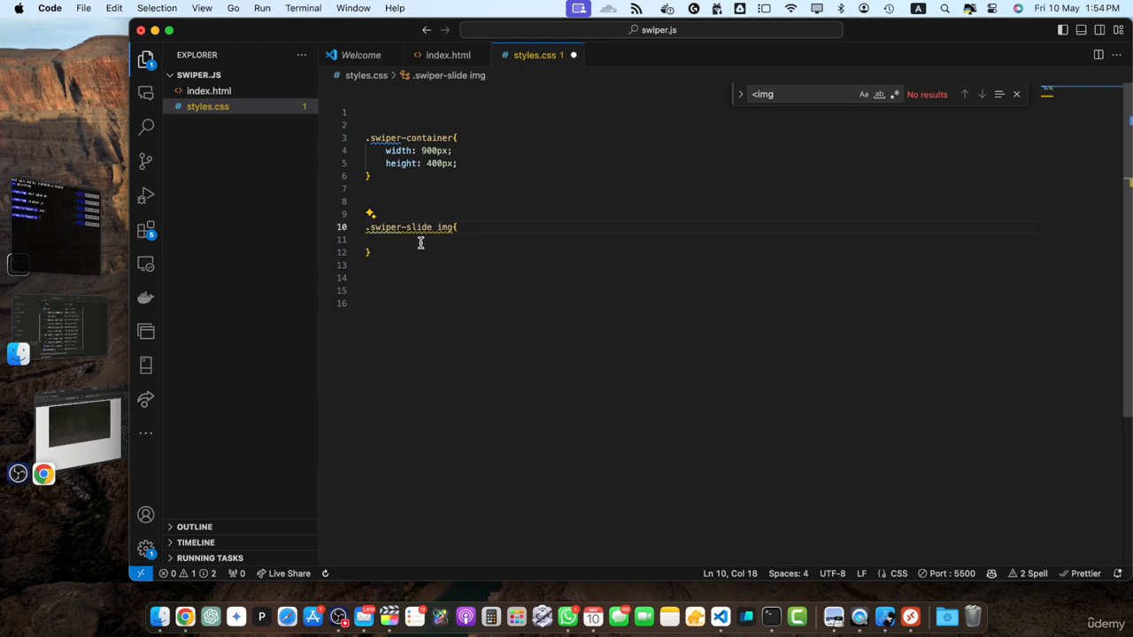
text(width: 100%;\n    height: 100%;\n    object-fit: cover;)
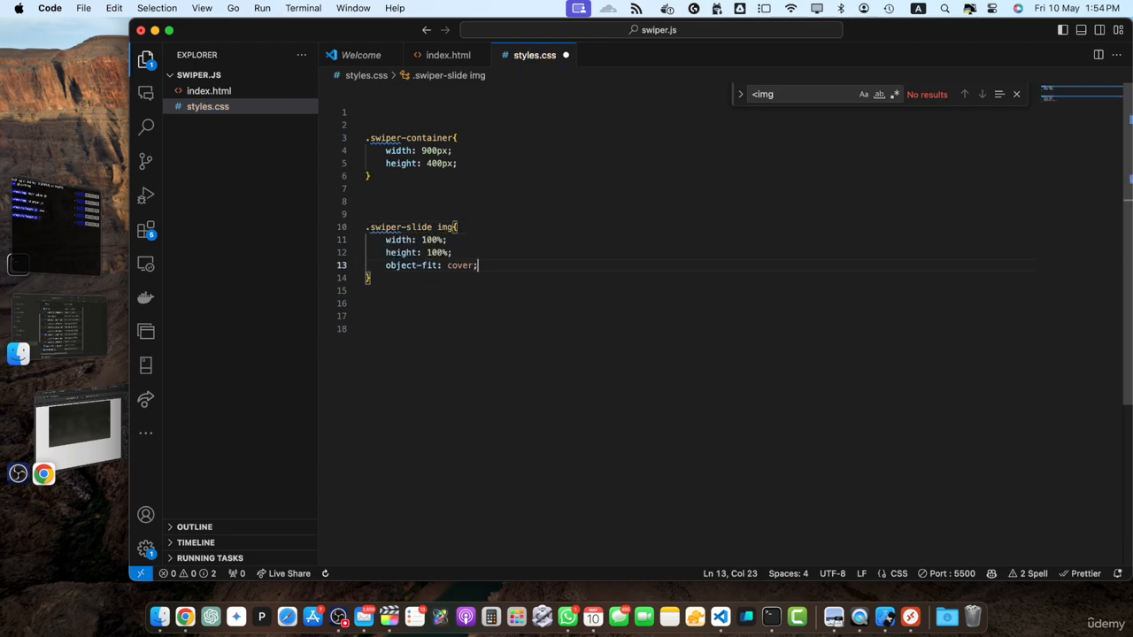
mouse_move(400, 265)
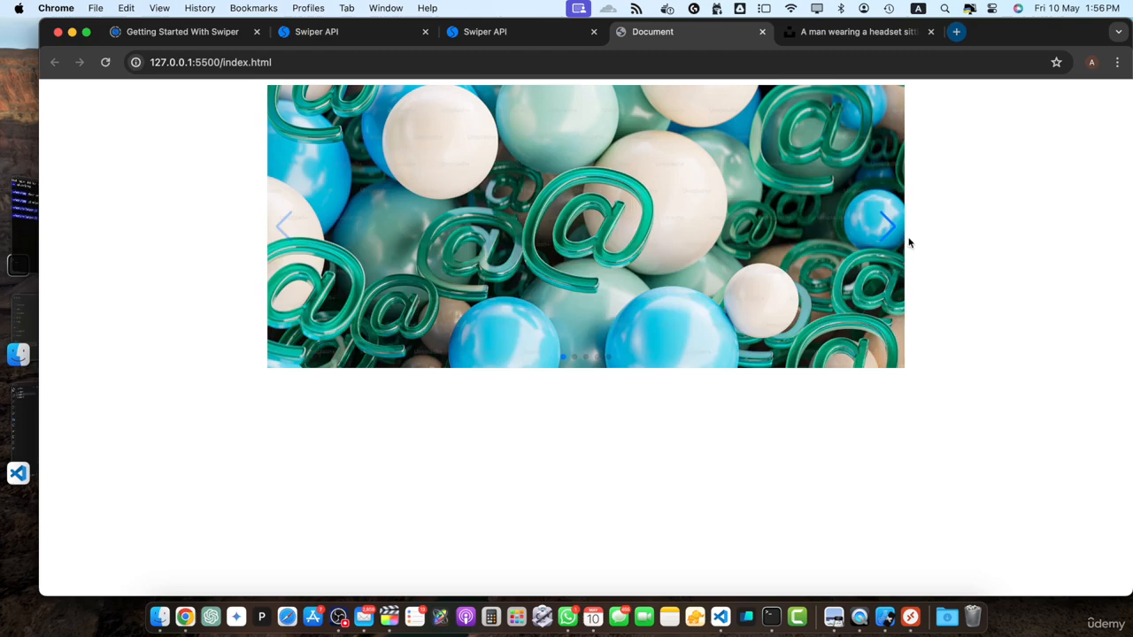
Browse the full-photo slides in Chrome with the slider's next arrow.
click(886, 228)
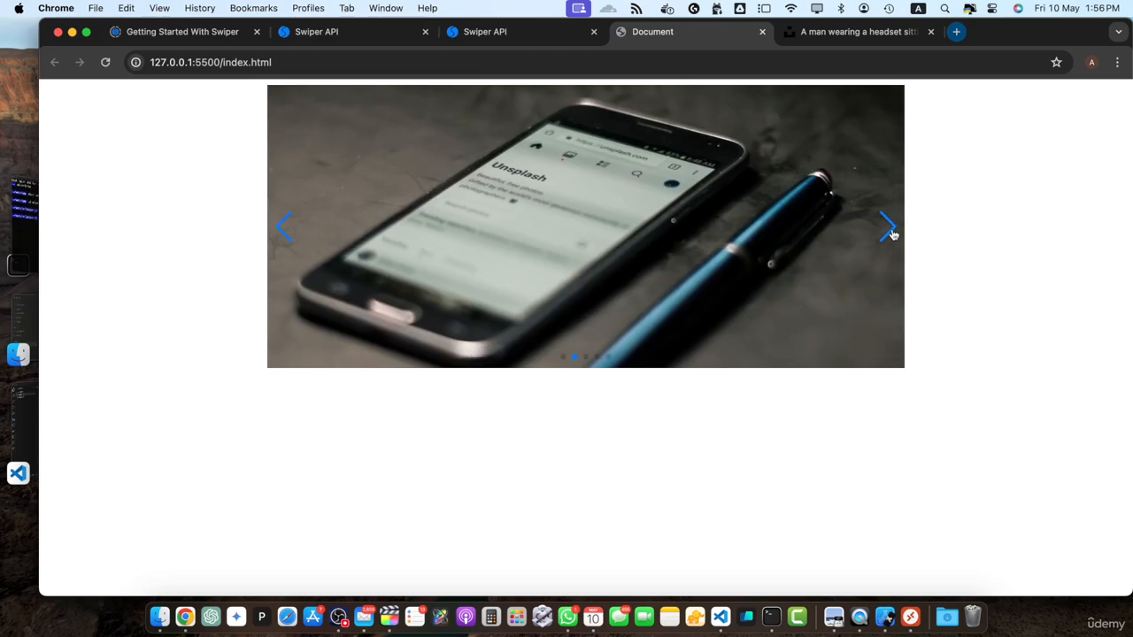
click(888, 227)
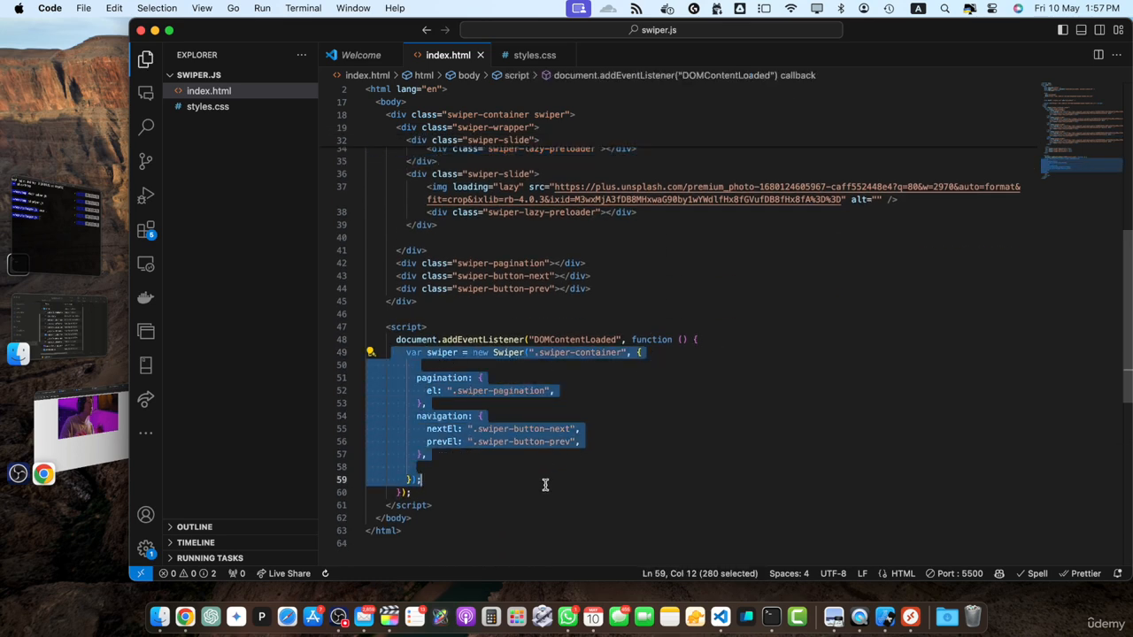
Add lazy options, lazyPreloaderClass 'swiper-lazy-preloader', preloadImages: false, and begin lazyPreloadPrevNext.
click(410, 377)
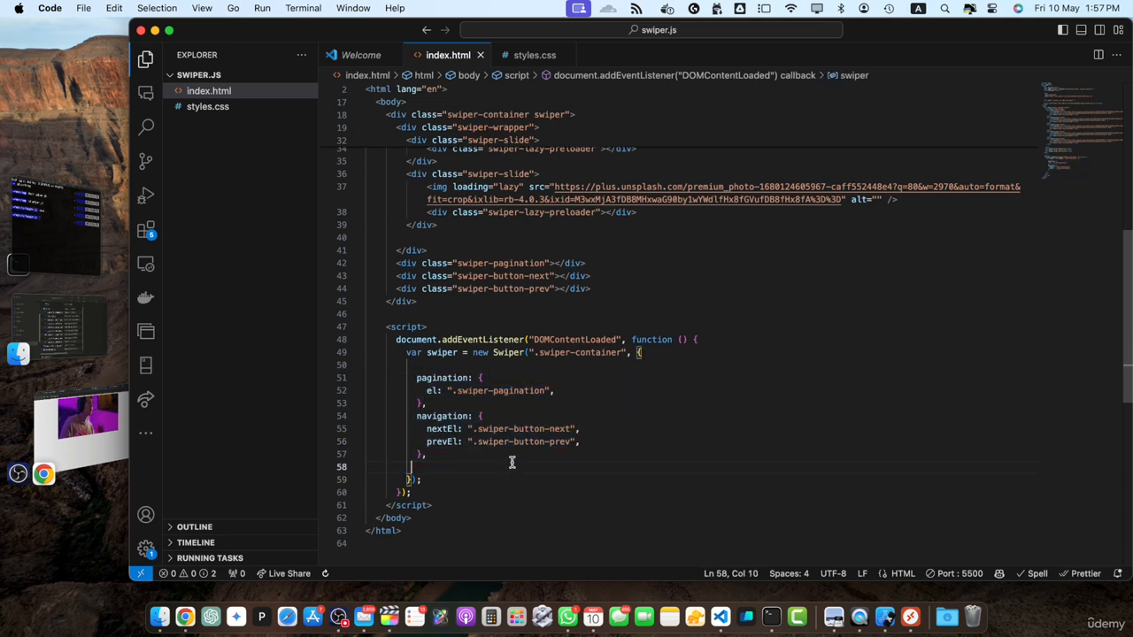
mouse_move(512, 501)
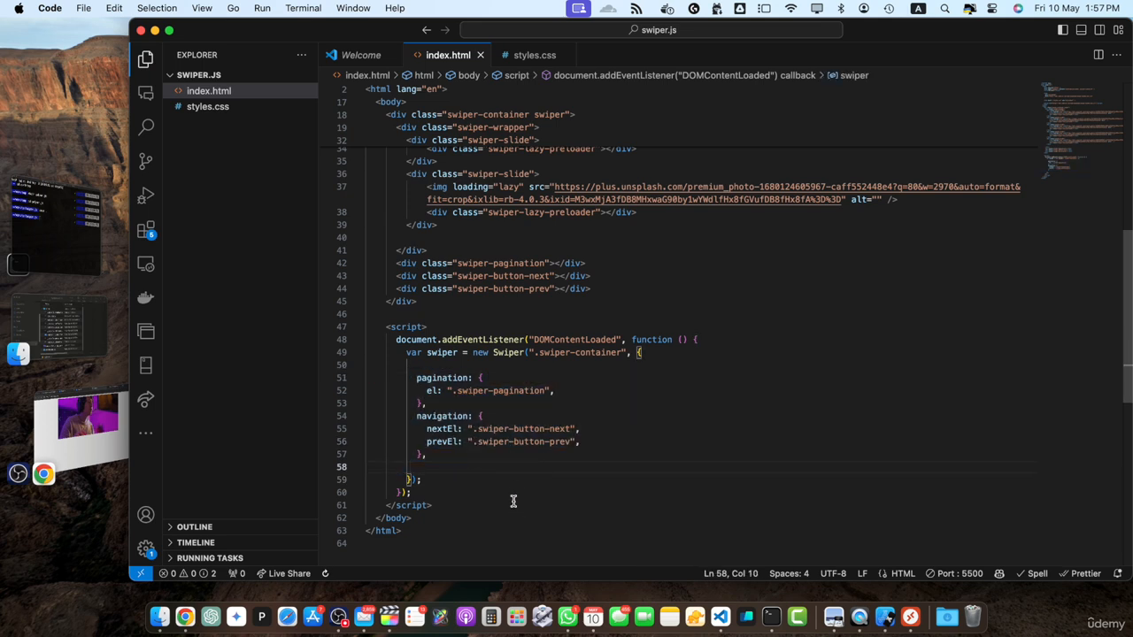
text(lazy: {)
text(lazyPreloaderClass)
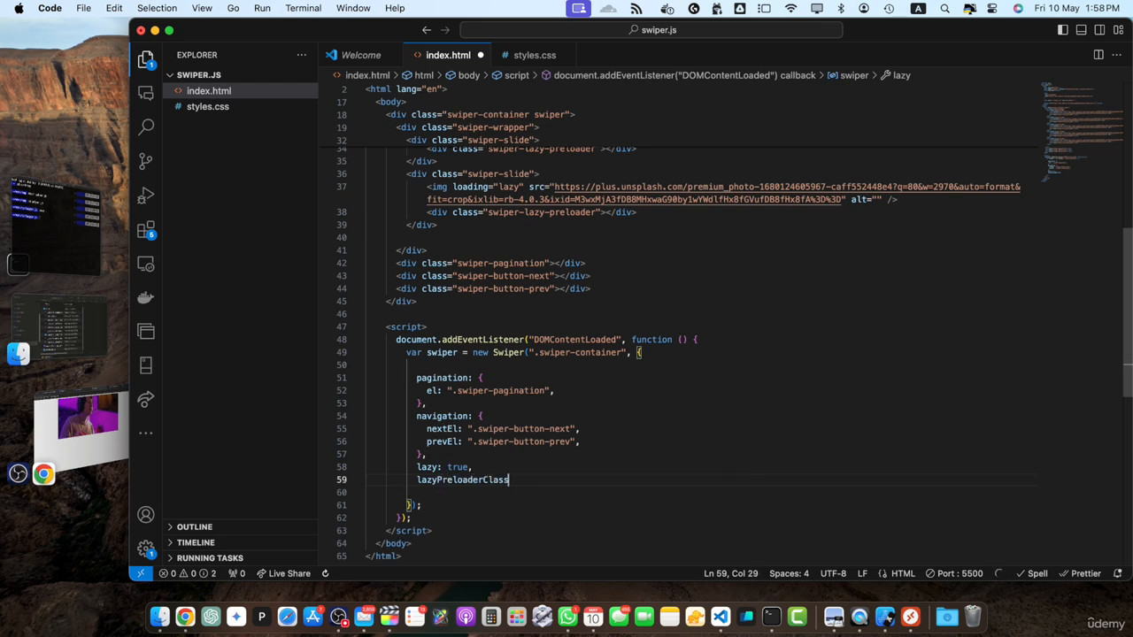
text(:)
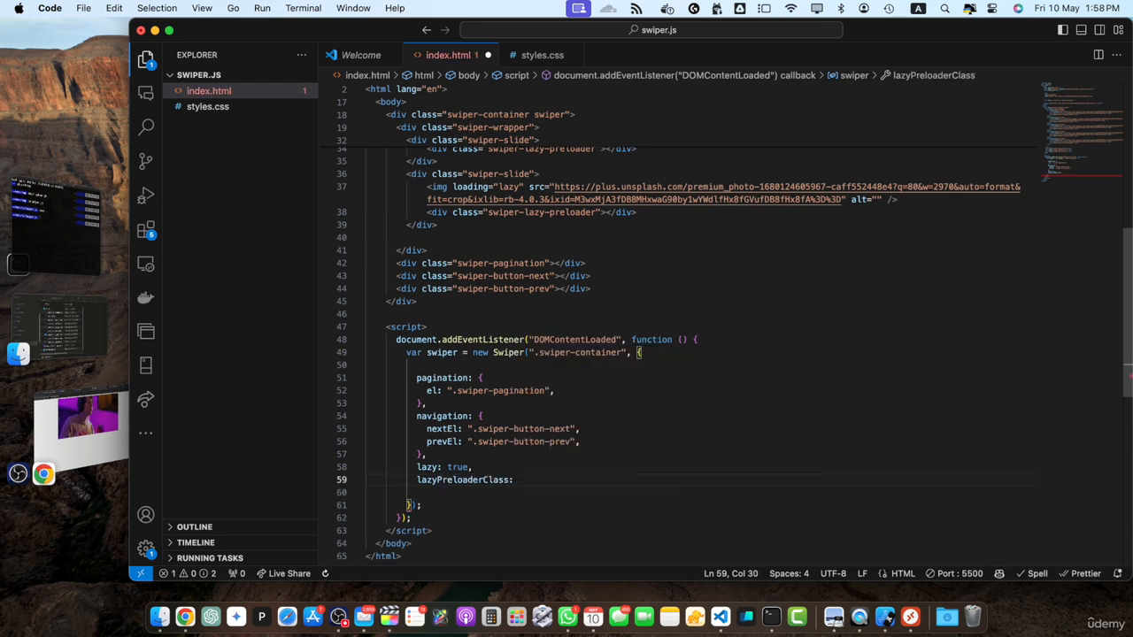
text('swiper-lazy-preloader',)
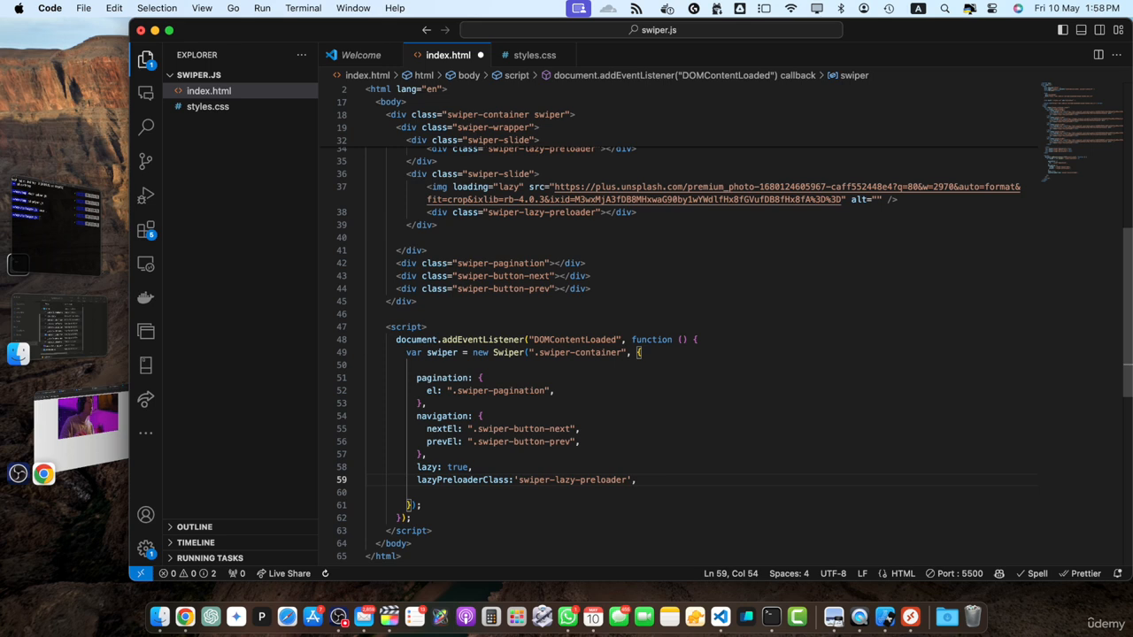
text(preloadImages: false,)
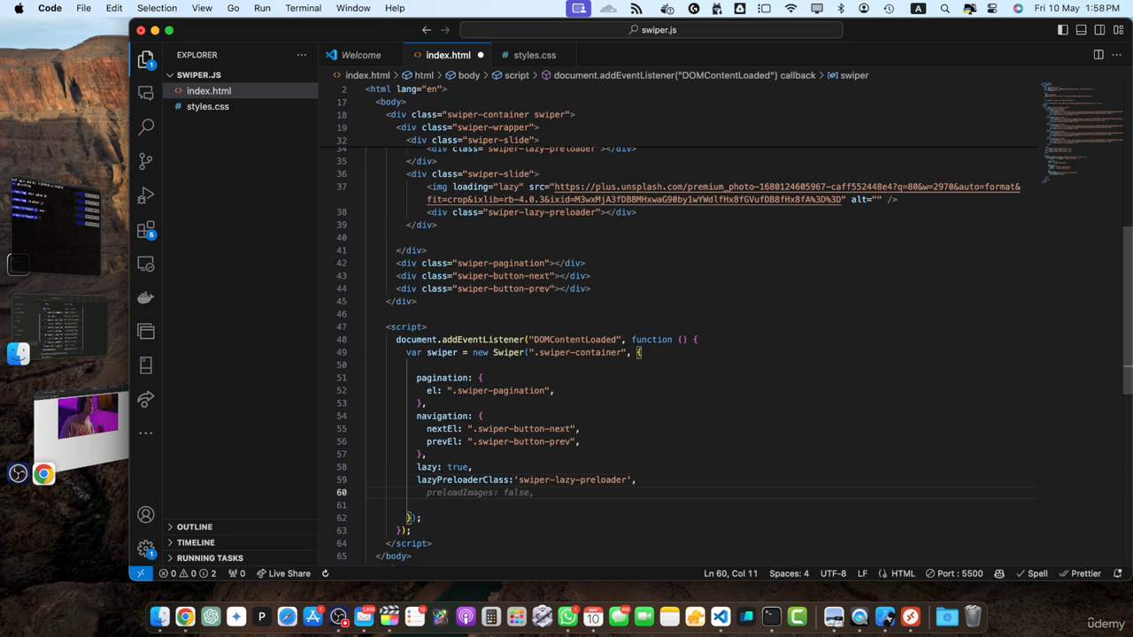
text(lazyPreloadPrev)
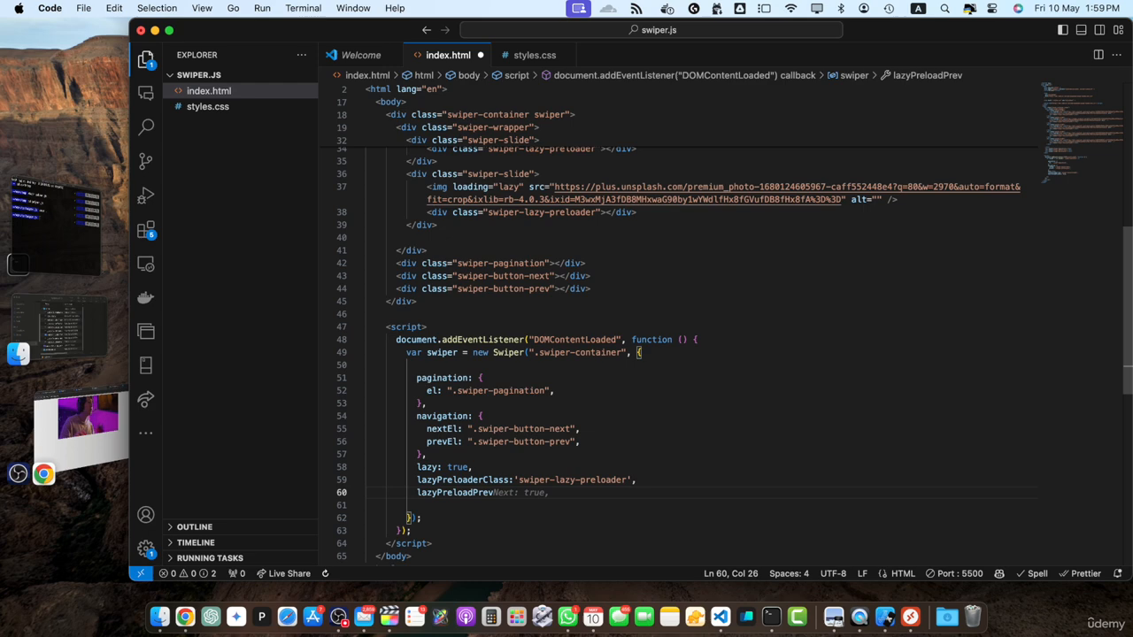
text(Next:)
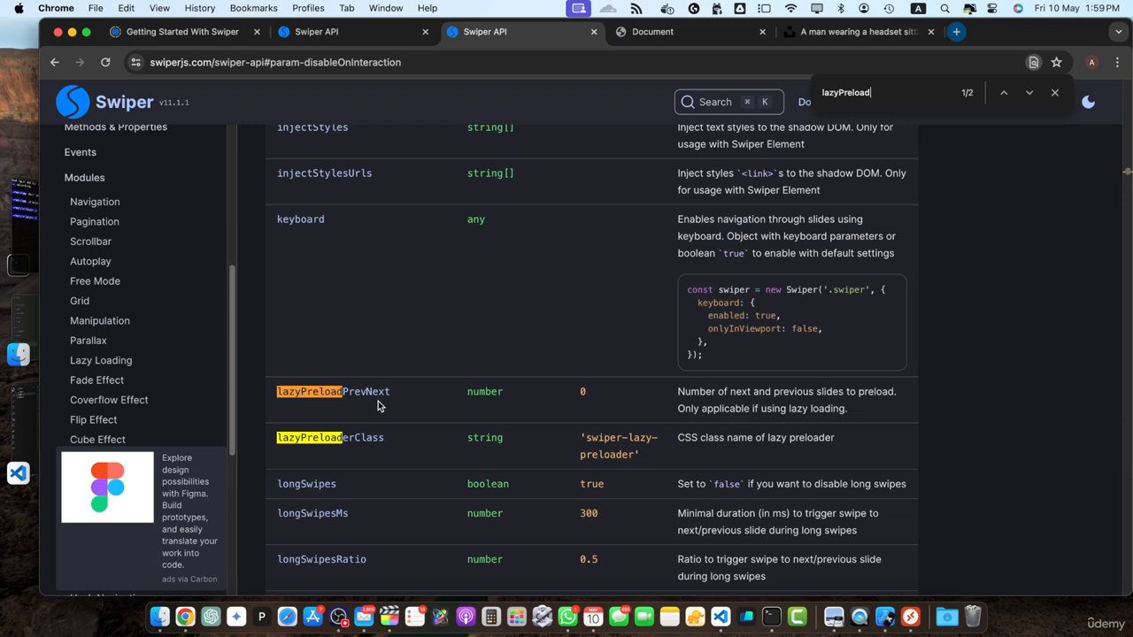
mouse_move(347, 463)
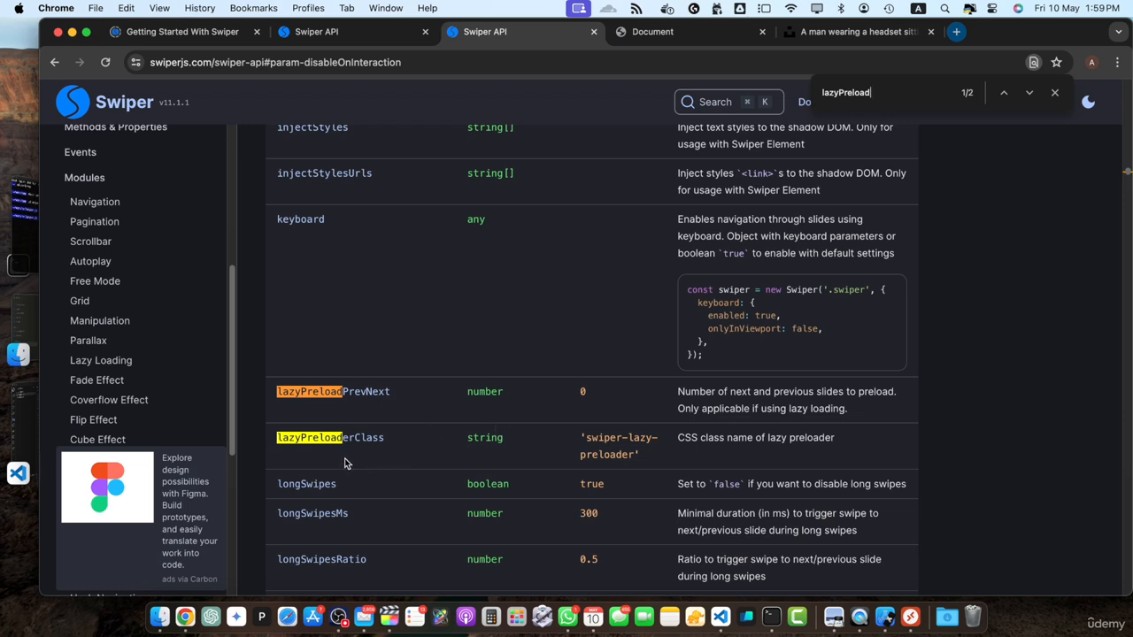
mouse_move(555, 423)
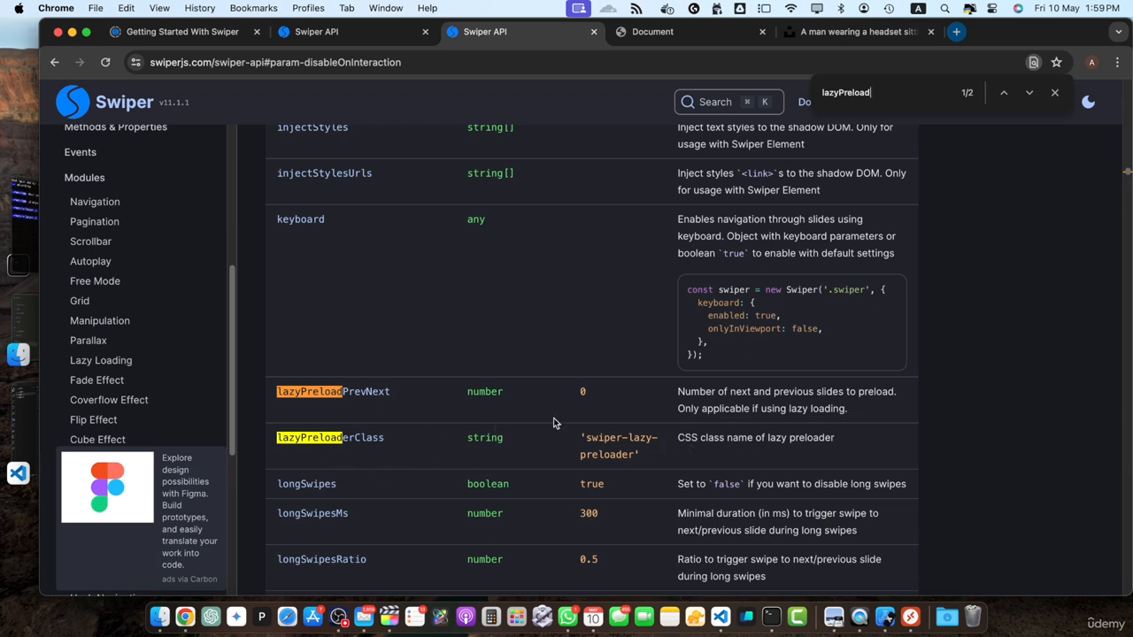
Look up lazyPreload options in the Swiper API docs and set lazyPreloadPrevNext: 1.
drag(467, 437, 637, 454)
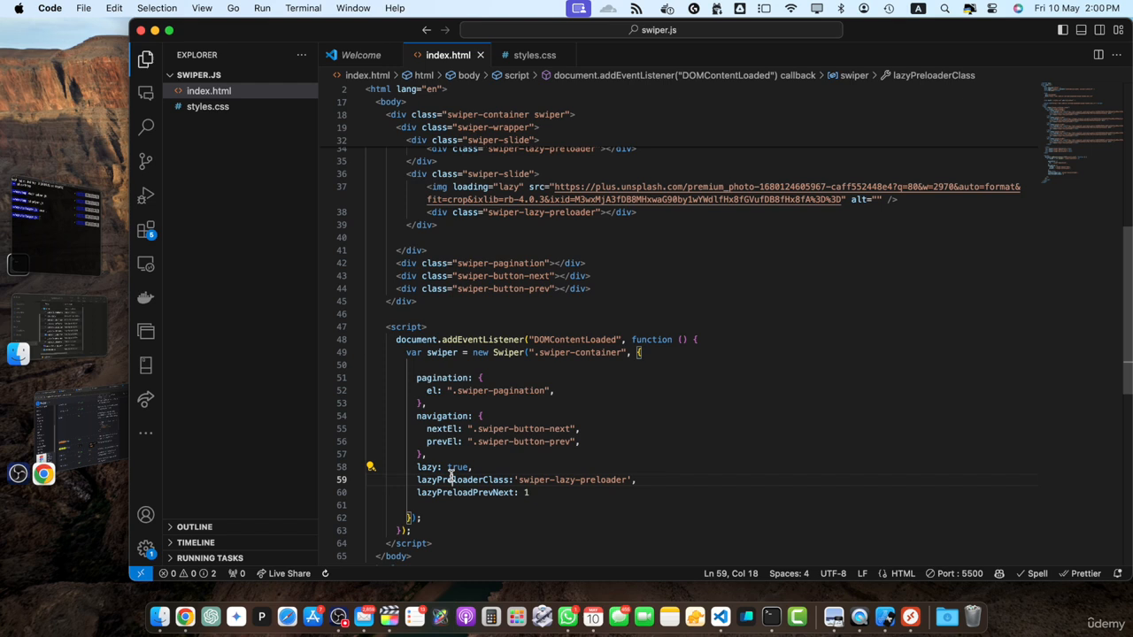
Select lazyPreloadPrevNext, then show the slider page in Chrome with DevTools open.
double_click(463, 493)
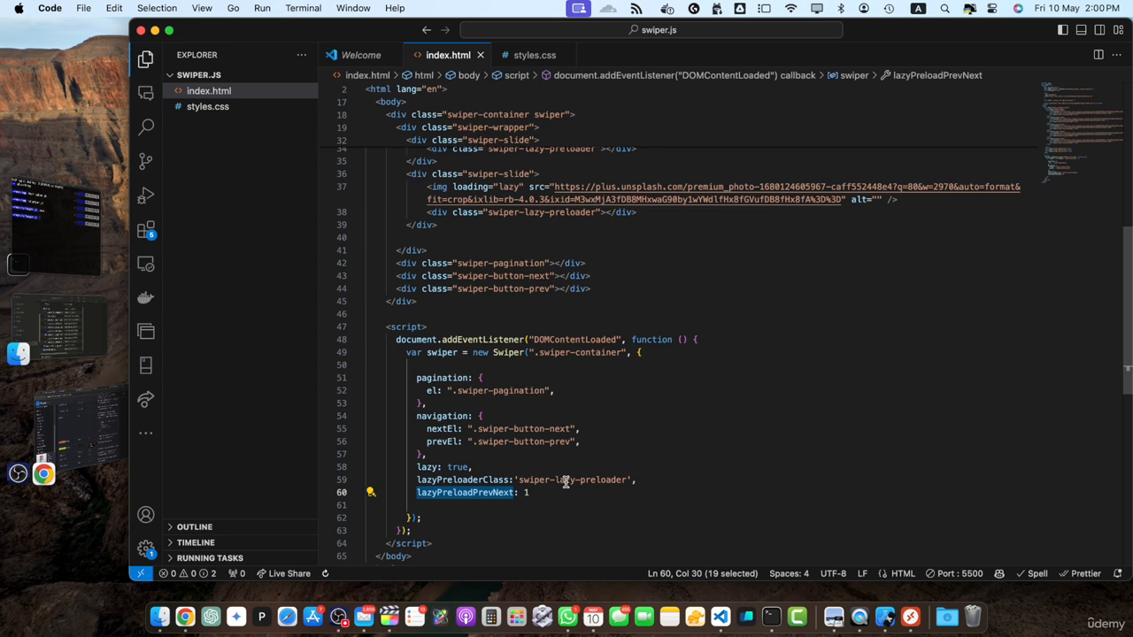
mouse_move(499, 479)
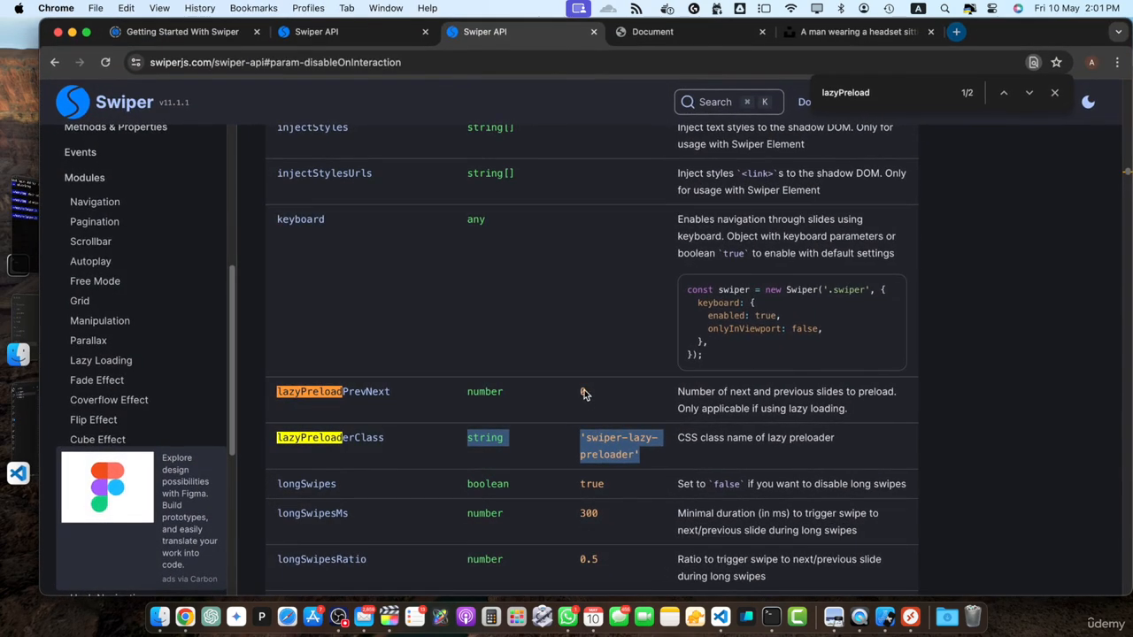
click(652, 32)
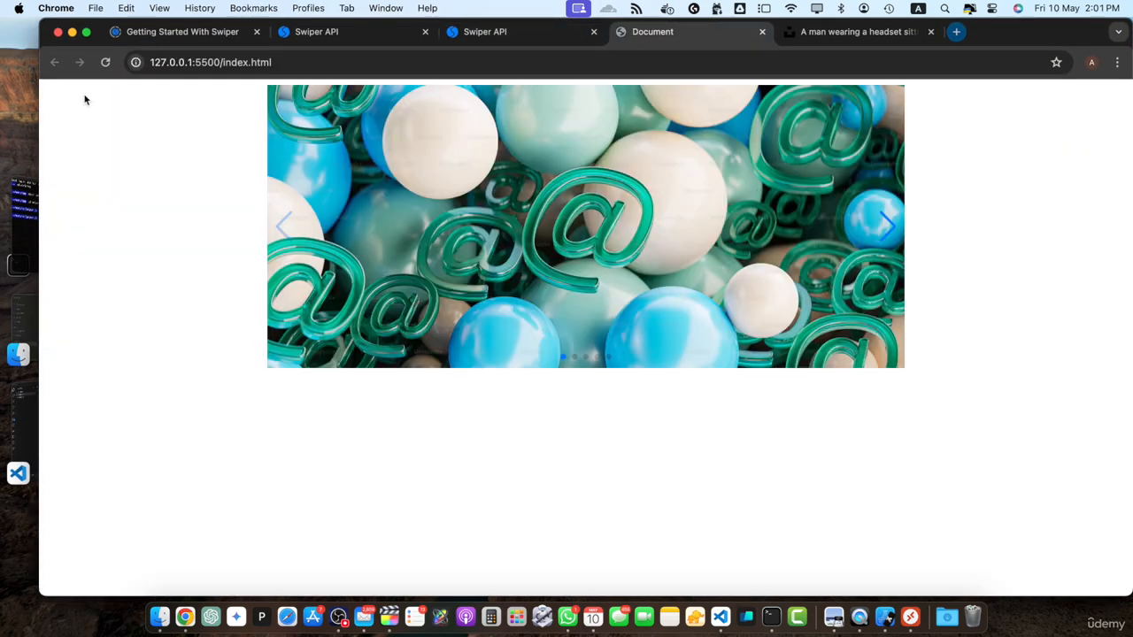
key(F12)
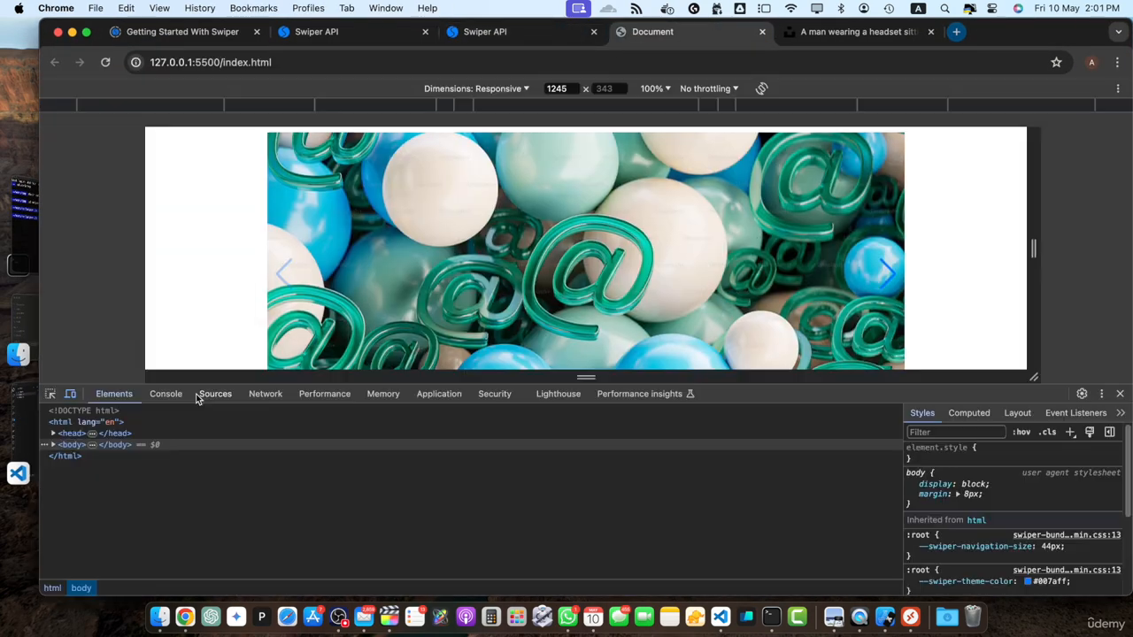
Filter Network requests to Img and advance the slider, watching images load on demand.
click(266, 394)
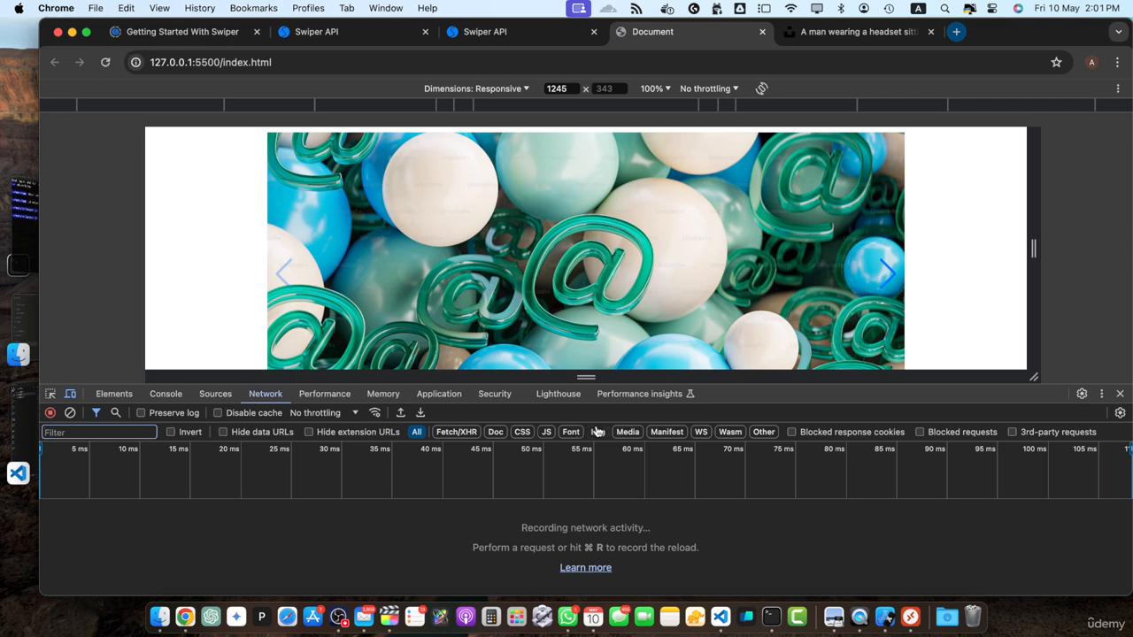
click(106, 63)
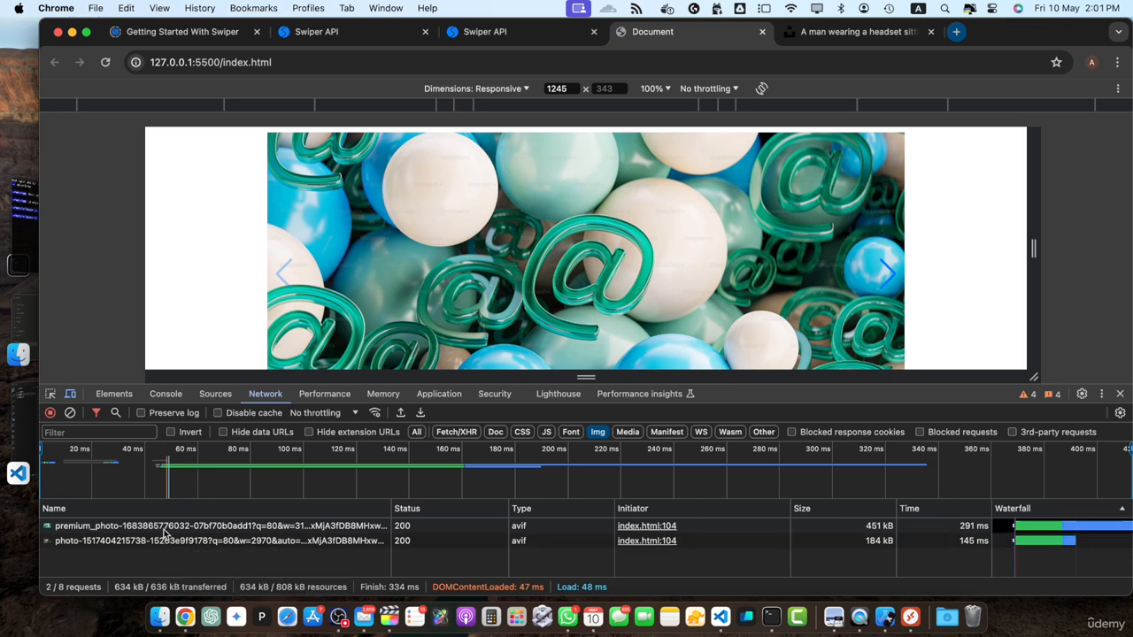
mouse_move(149, 570)
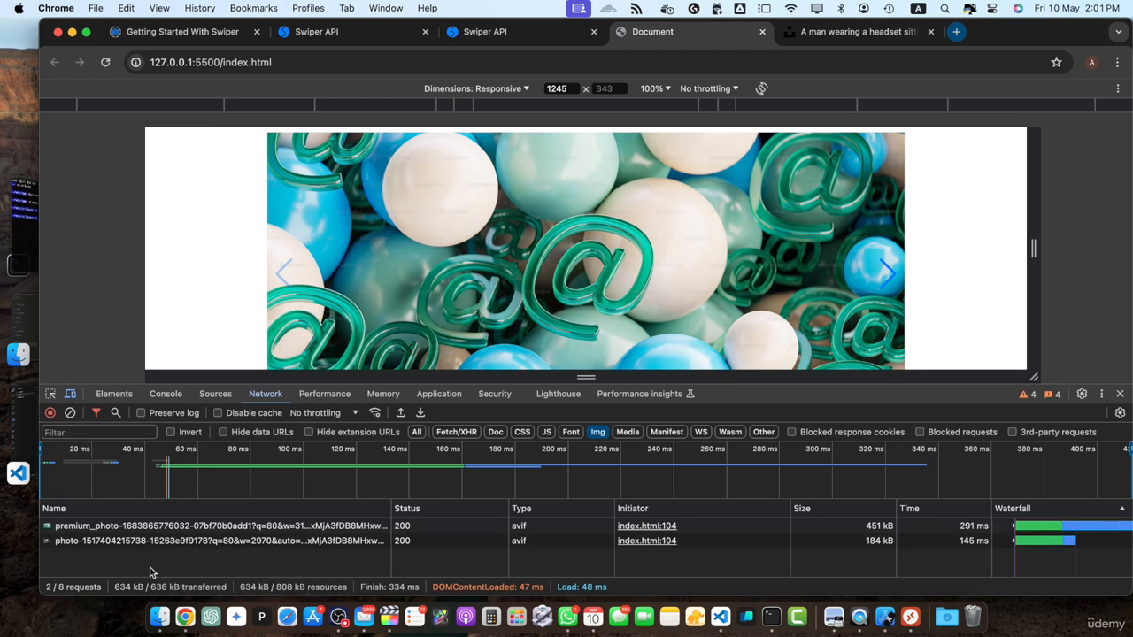
mouse_move(186, 553)
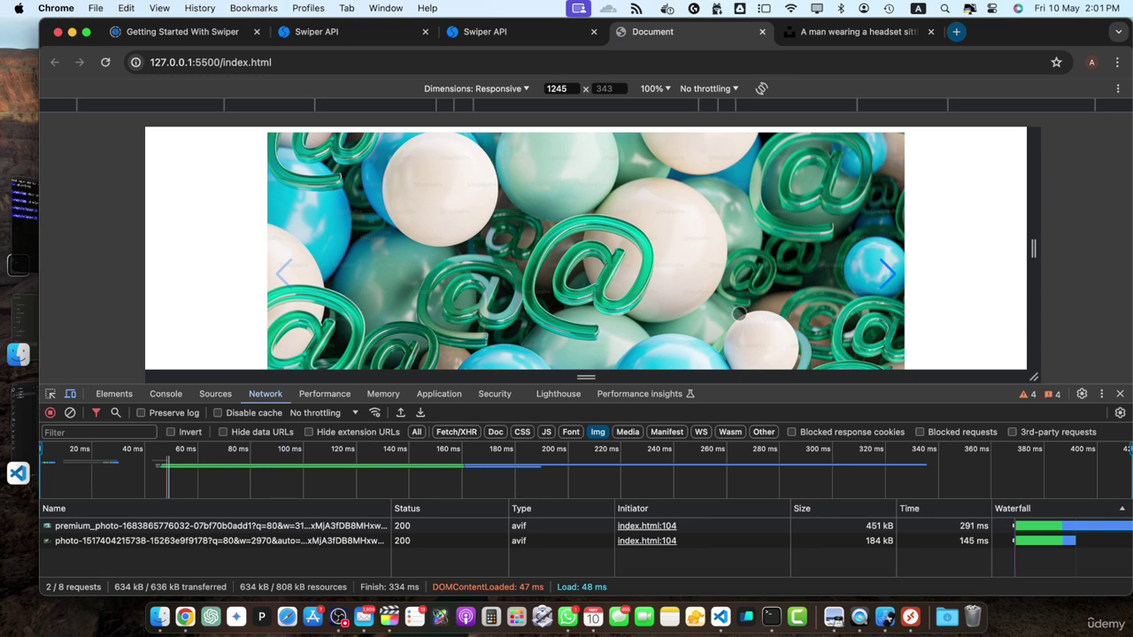
click(887, 272)
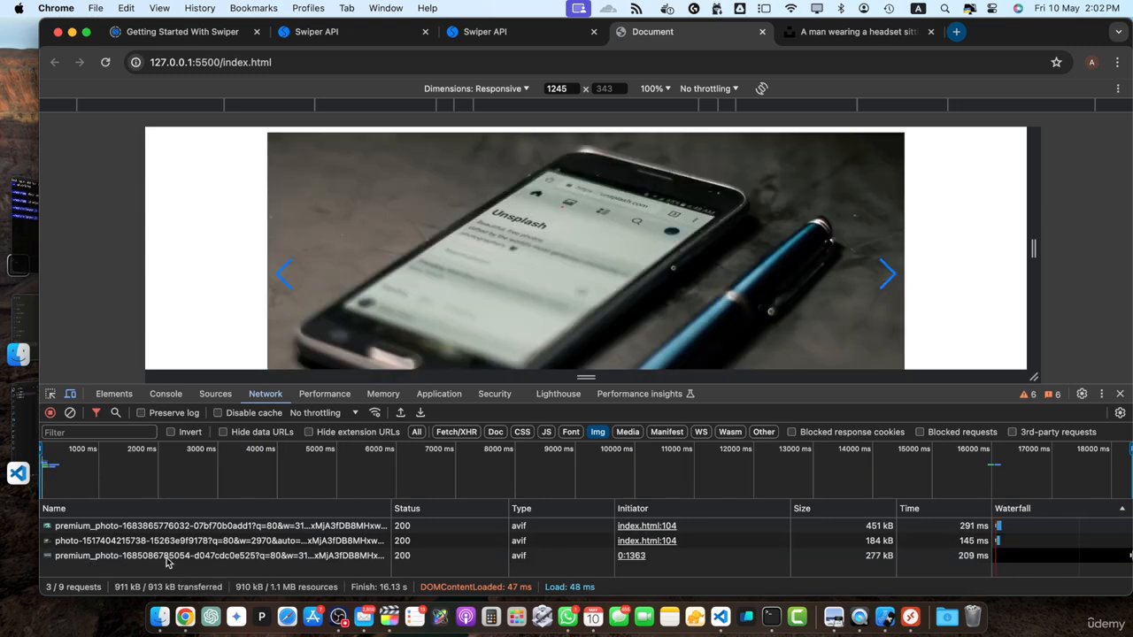
mouse_move(159, 556)
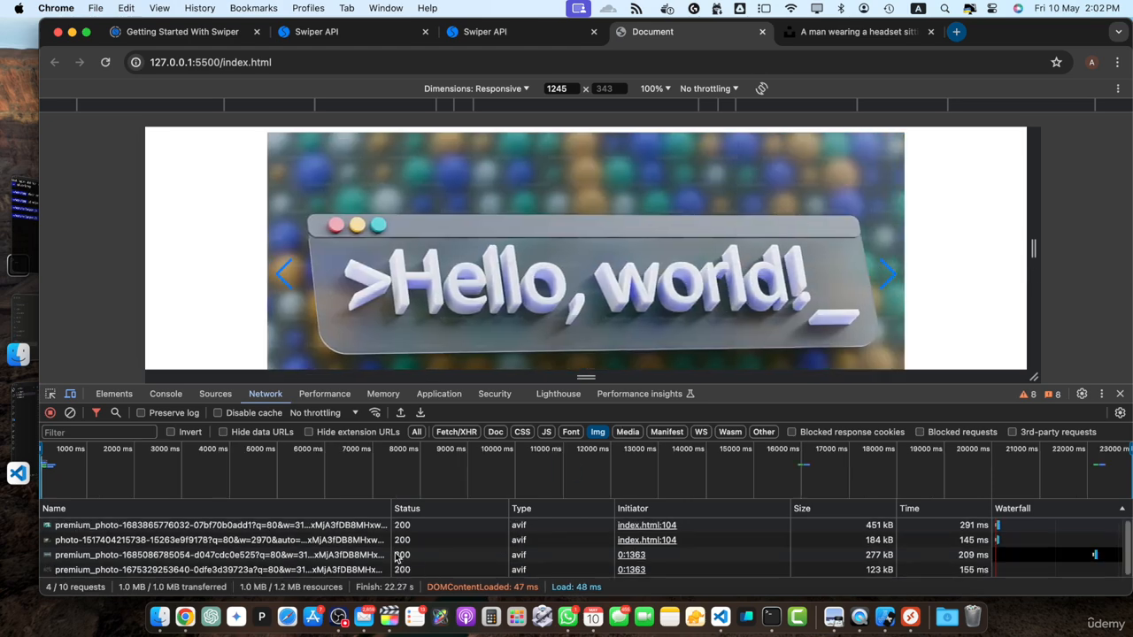
click(888, 272)
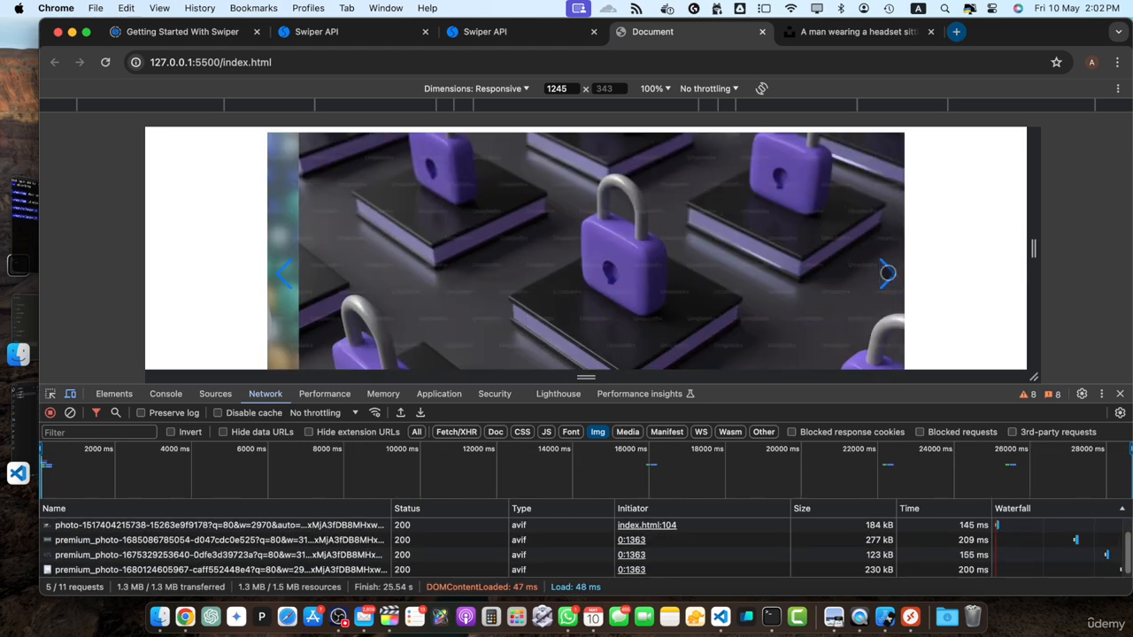
click(886, 272)
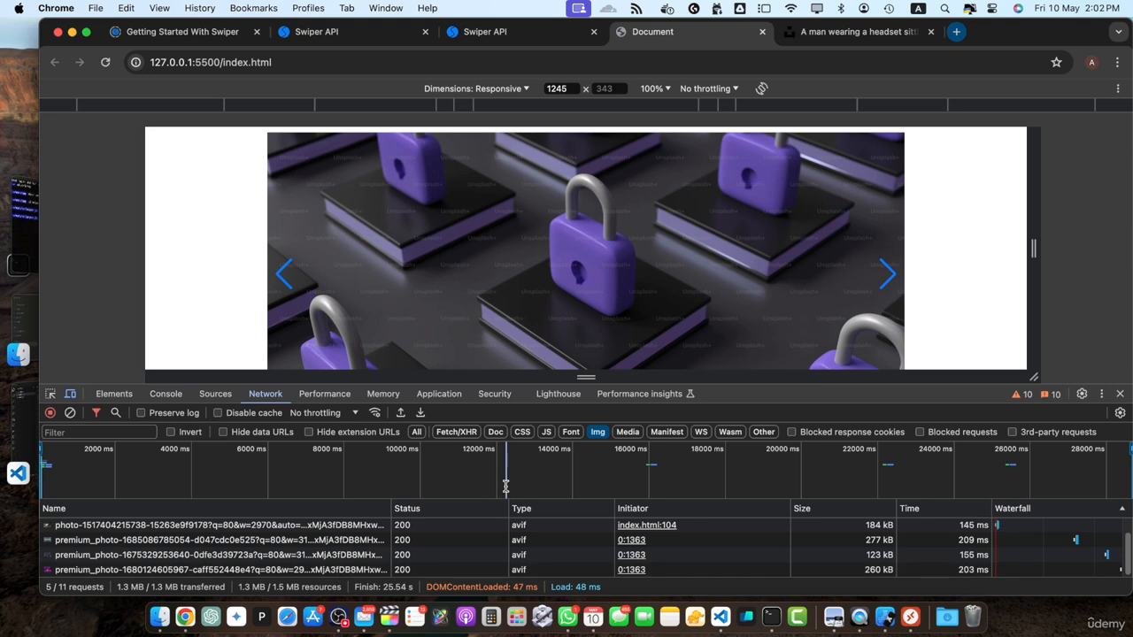